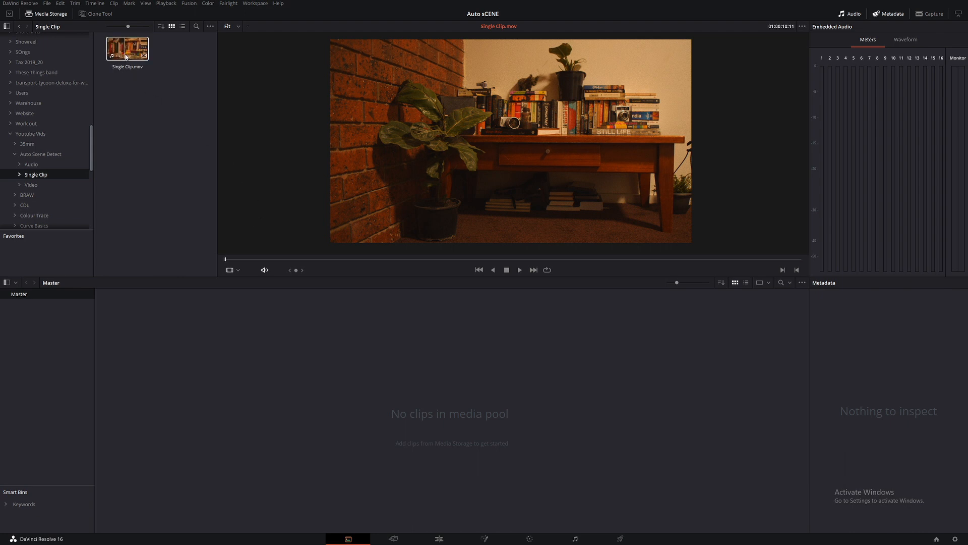
Bring up the context menu for Single Clip.mov in the Media Storage browser.
right_click(127, 48)
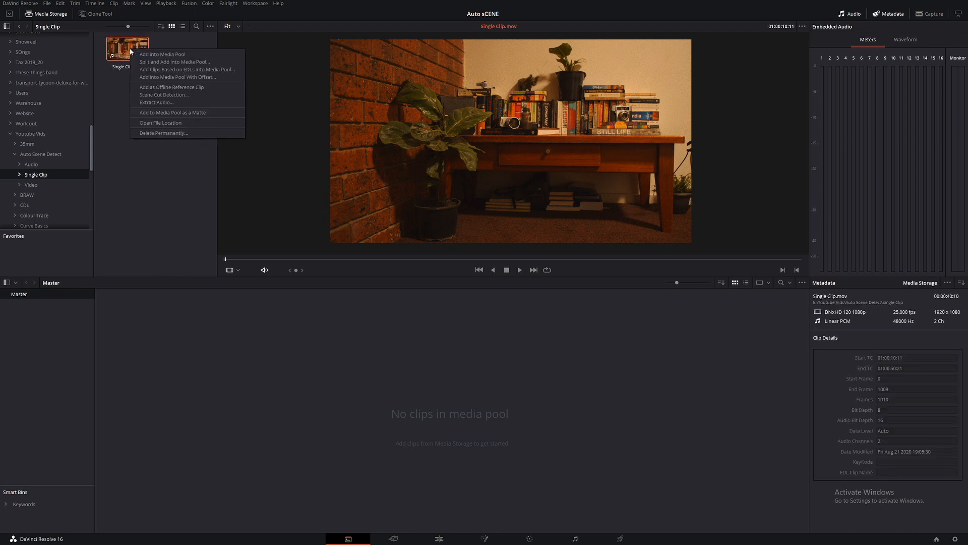
mouse_move(180, 97)
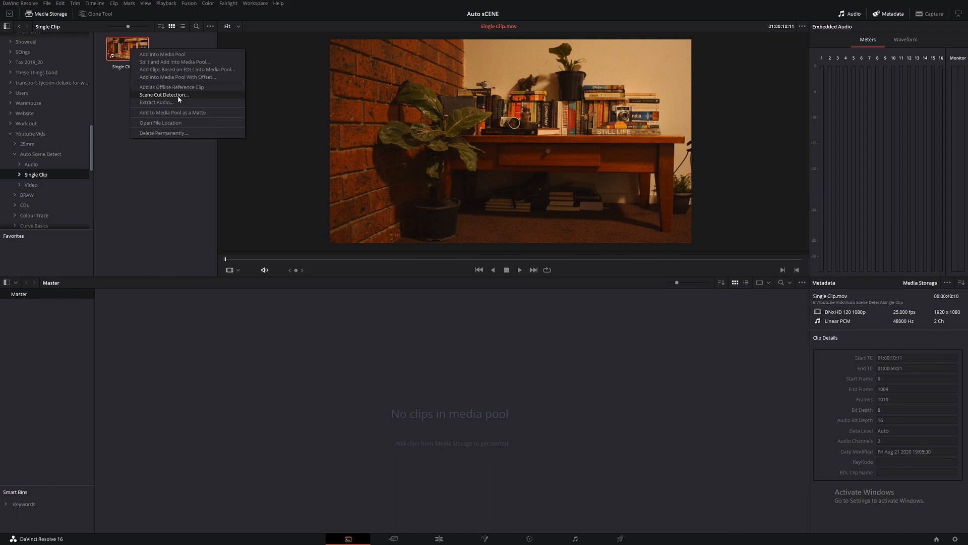
Run Auto Scene Detect on Single Clip.mov, finding six cuts with frames and timecodes.
click(165, 95)
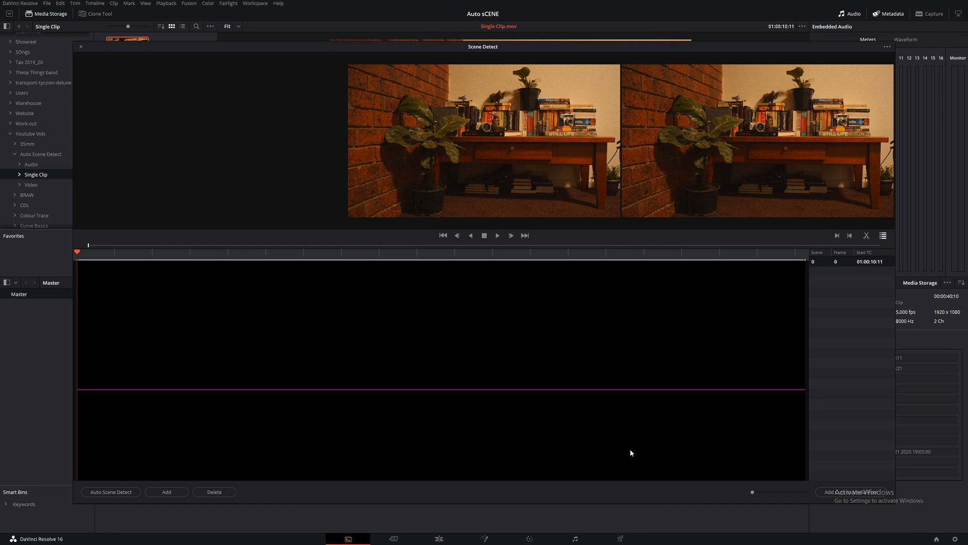
mouse_move(633, 427)
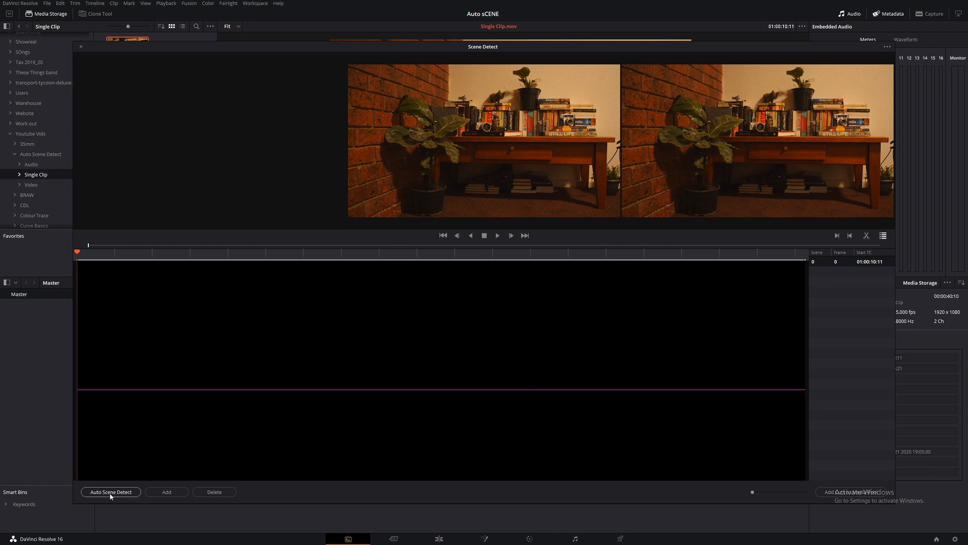
click(111, 491)
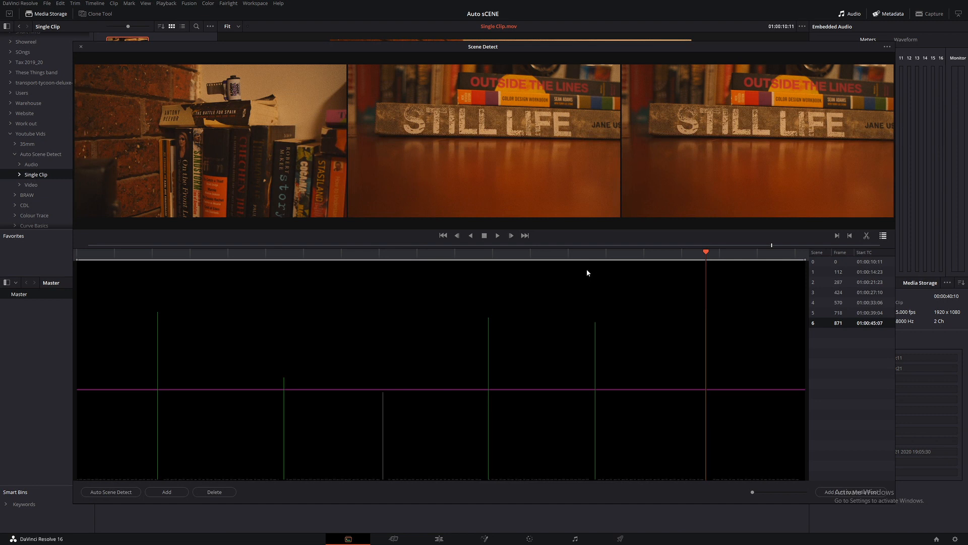
mouse_move(227, 274)
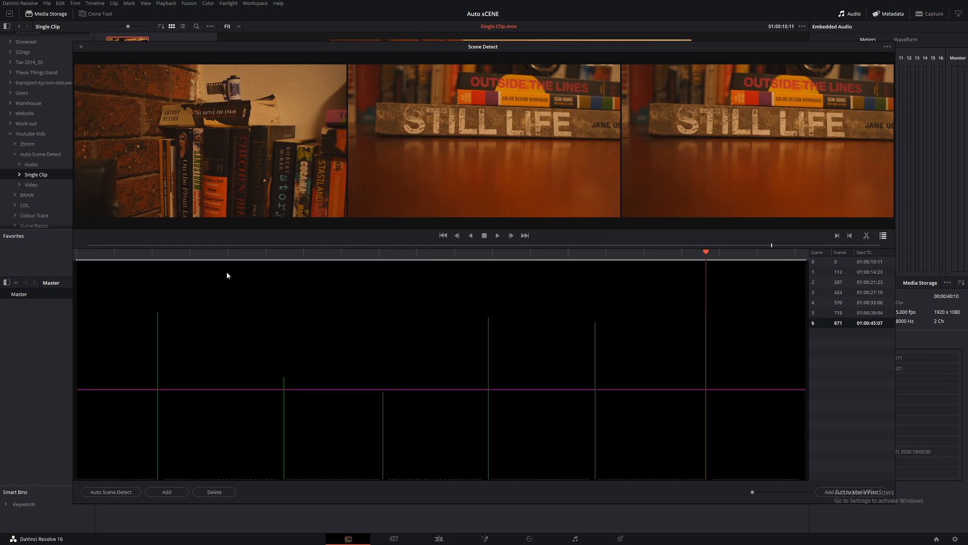
Add a manual scene cut at frame 205 (01:00:18:16), bringing the list to seven cuts.
click(110, 252)
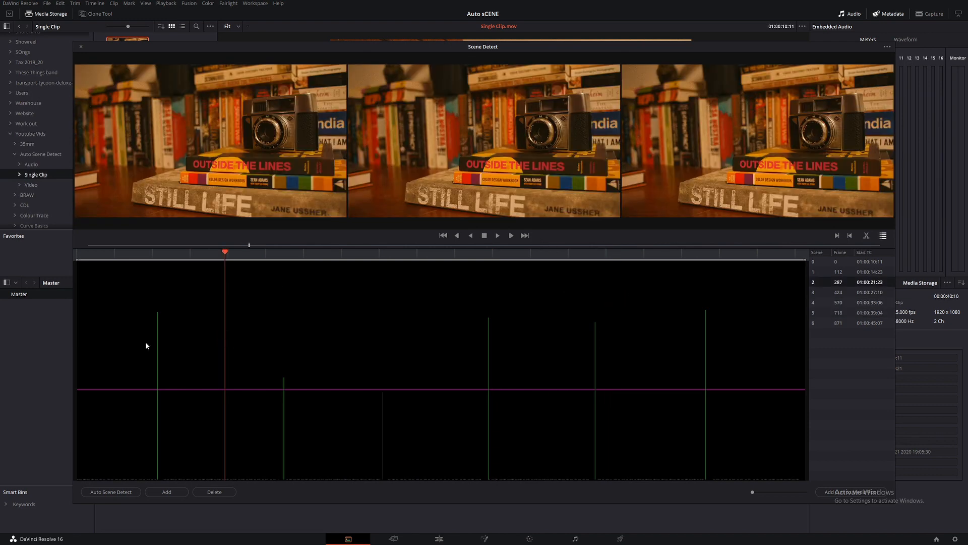
mouse_move(250, 418)
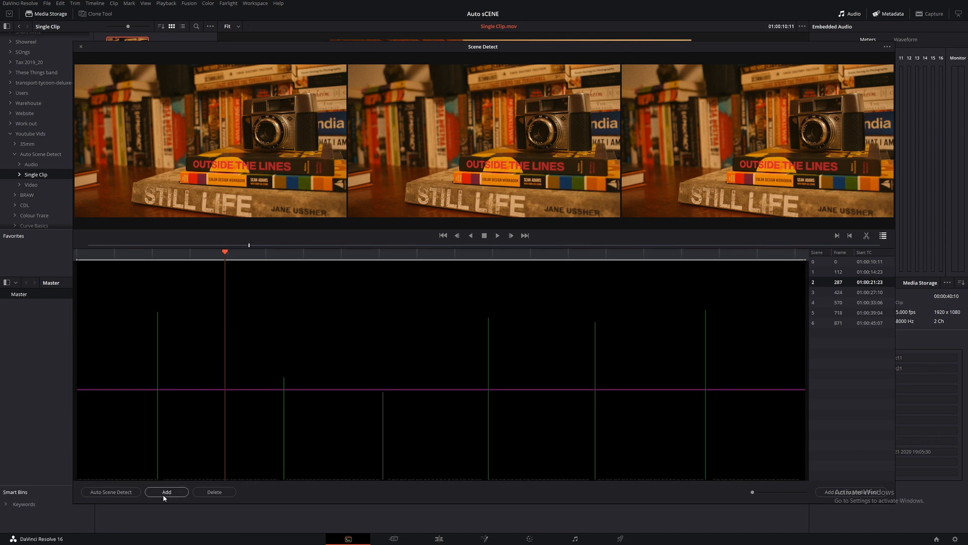
click(166, 492)
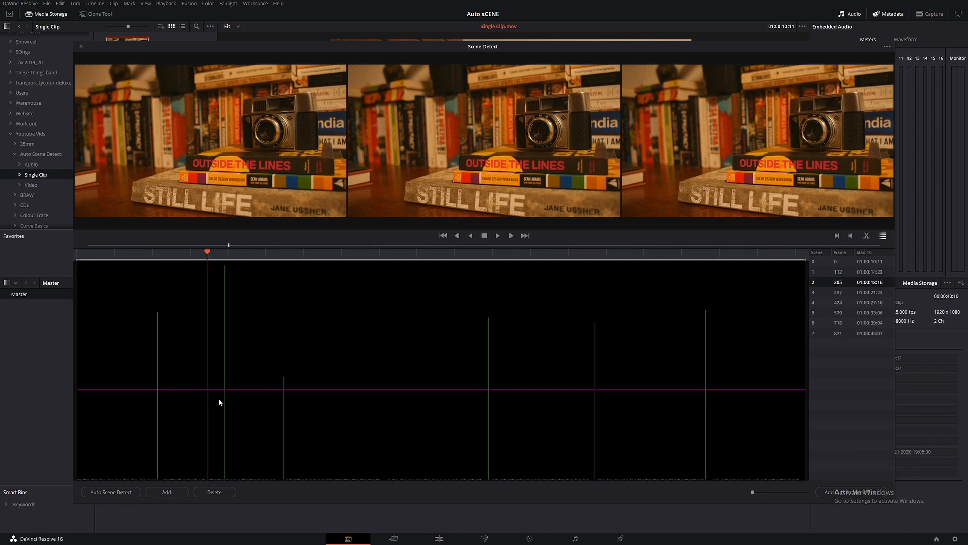
mouse_move(258, 324)
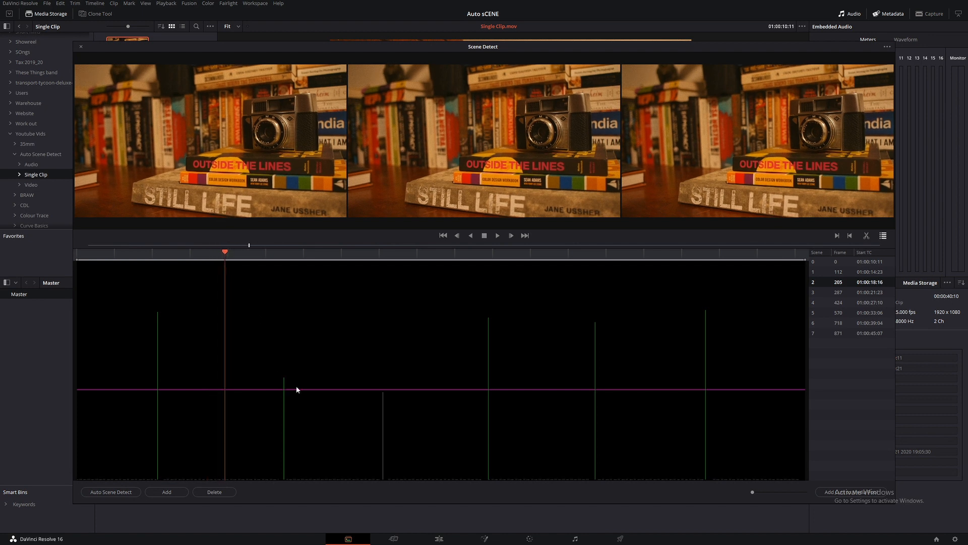
Delete the manual frame-205 cut, leaving the six detected cuts from frame 112 to 871.
click(214, 491)
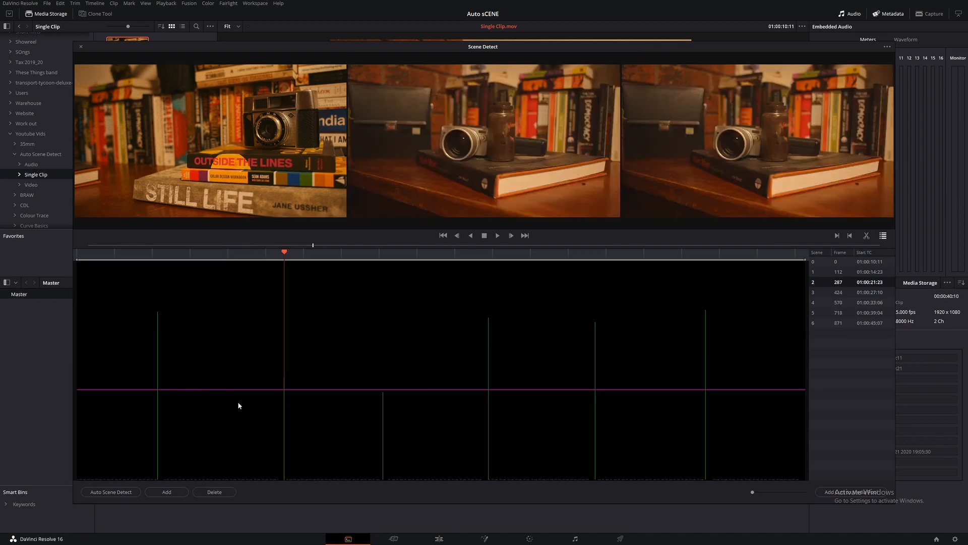
mouse_move(271, 279)
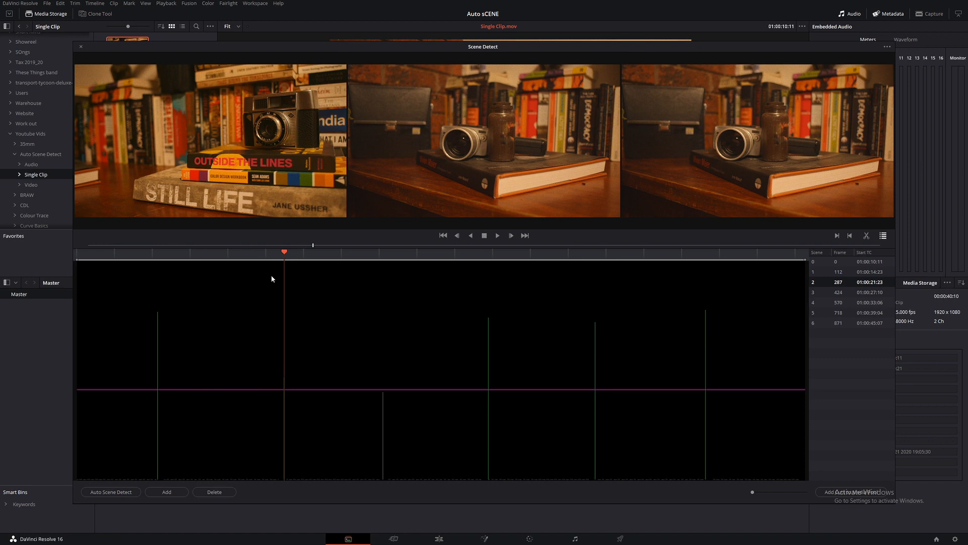
mouse_move(345, 261)
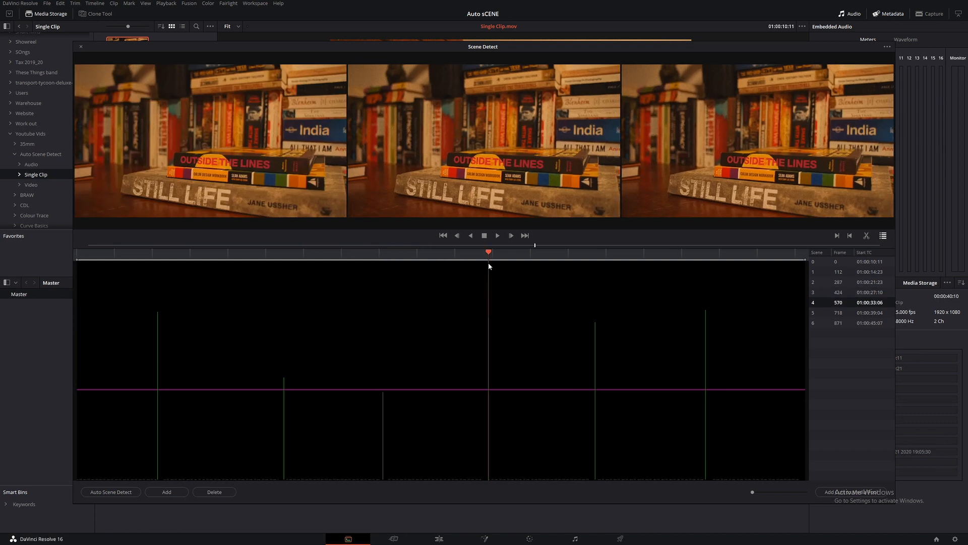
click(214, 491)
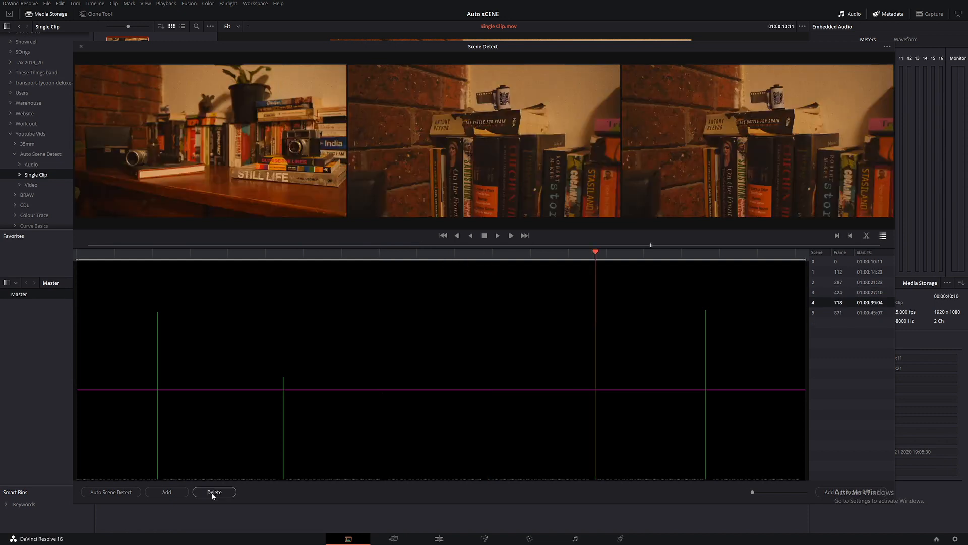
click(214, 491)
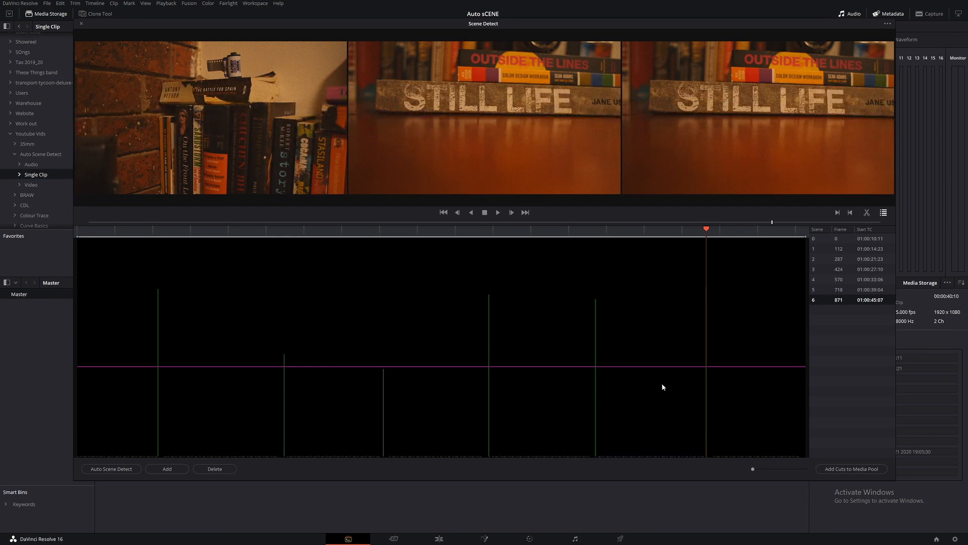
mouse_move(852, 469)
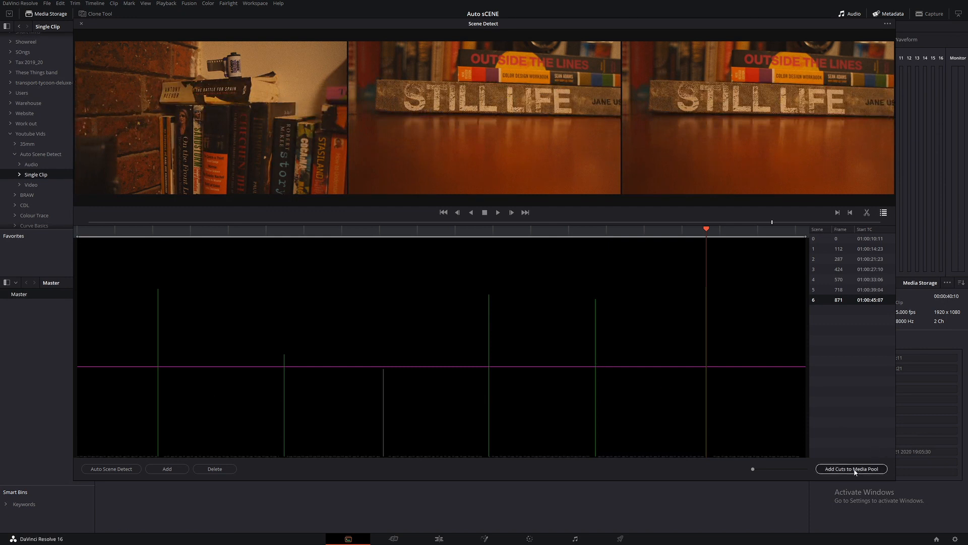
Add the detected scenes to the media pool as seven separate Single Clip.mov clips.
click(851, 468)
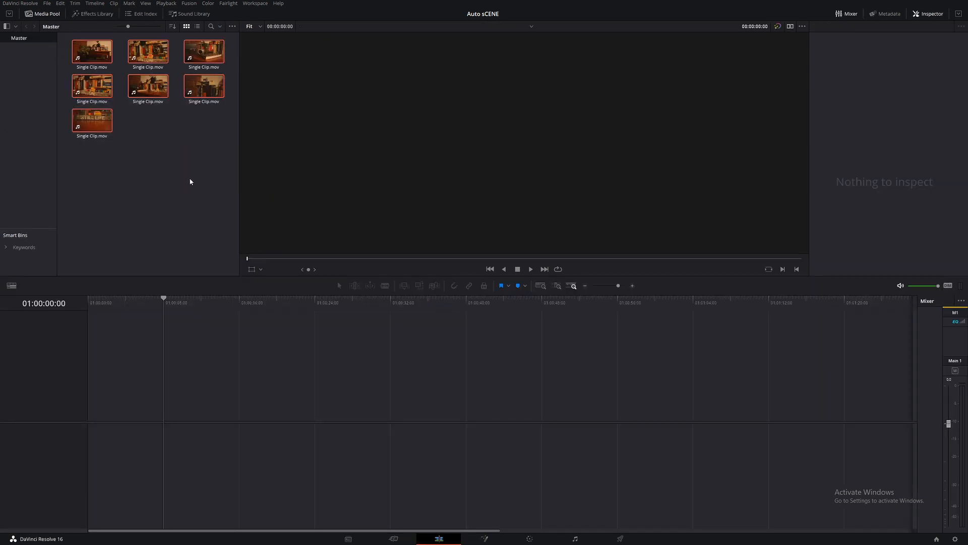
mouse_move(177, 173)
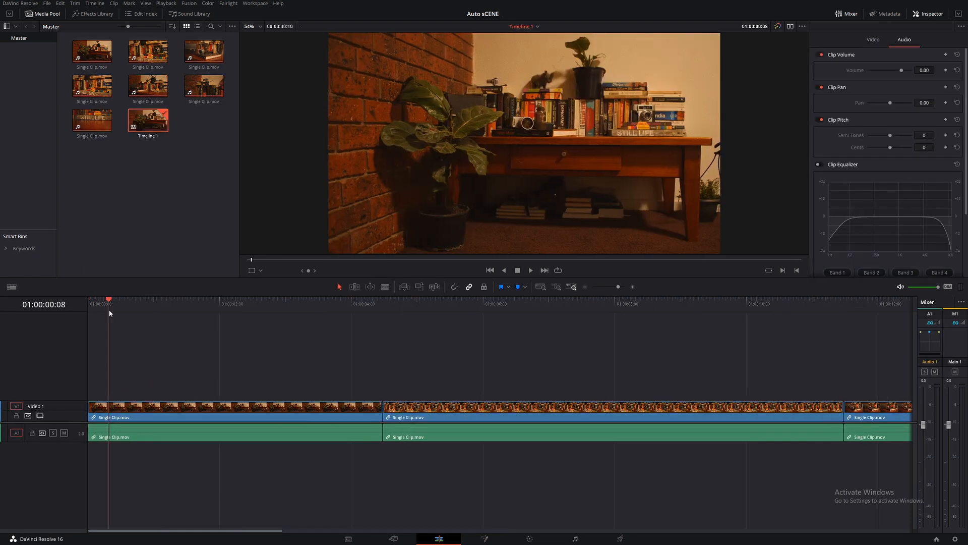
Review the new Timeline 1 with the scene clips end to end, scrubbing to 26 s and back.
click(455, 303)
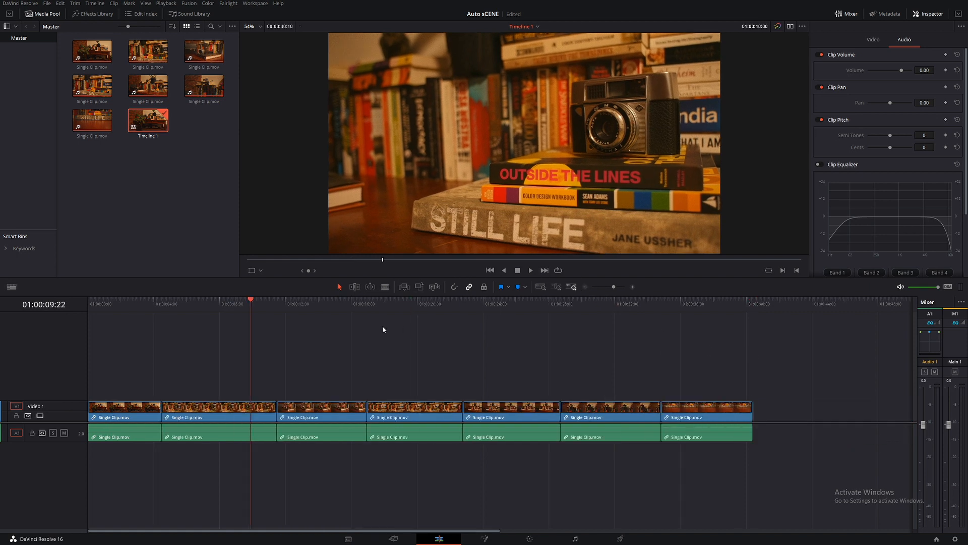
click(526, 298)
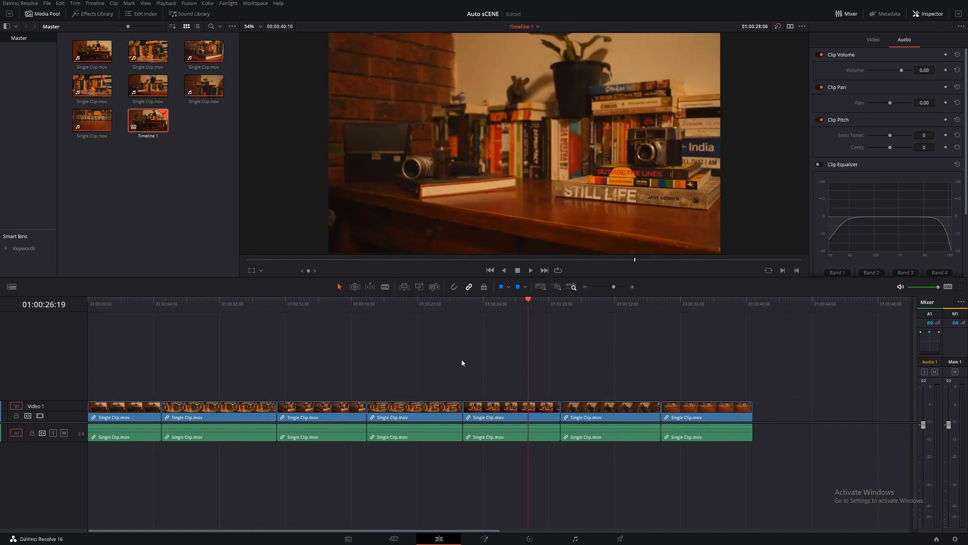
click(489, 270)
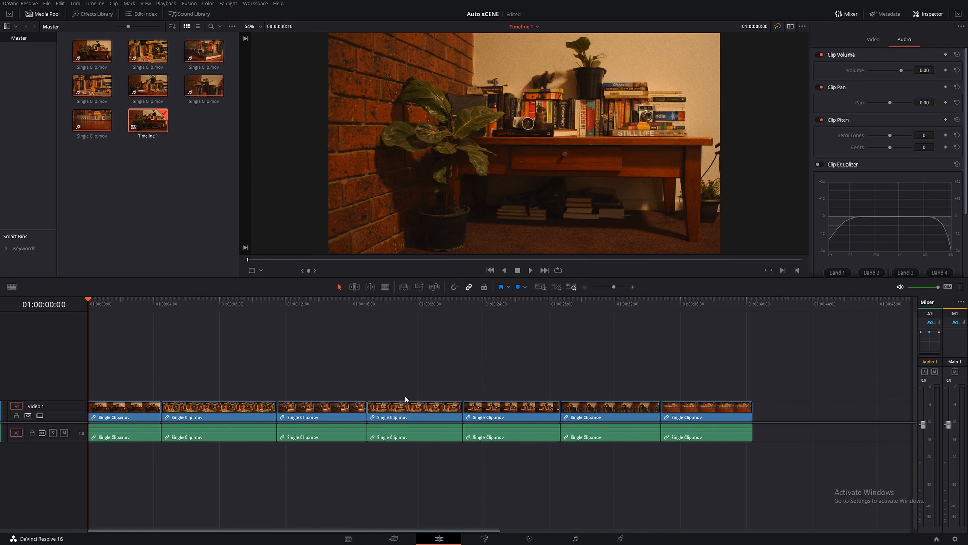
mouse_move(387, 390)
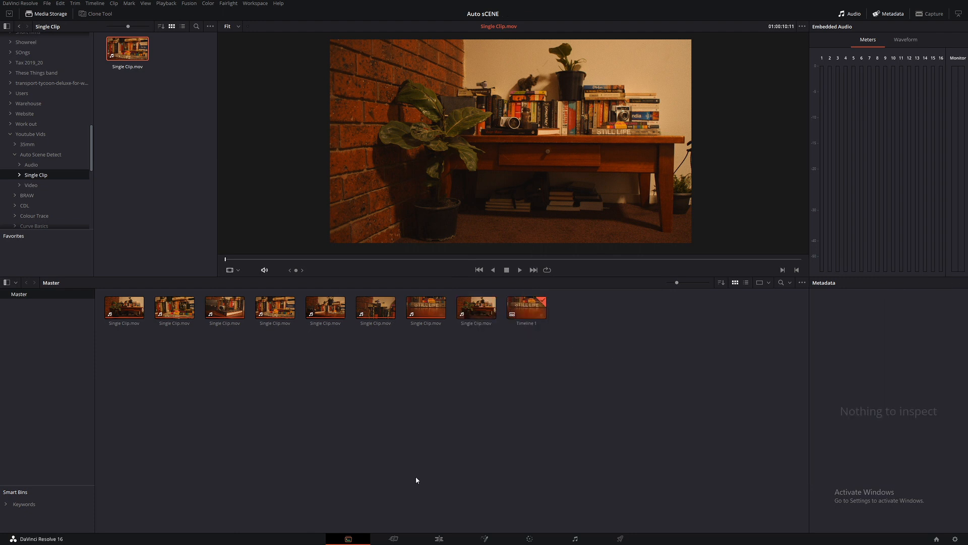
Stack the original uncut Single Clip.mov on second tracks at about 35% opacity.
click(438, 539)
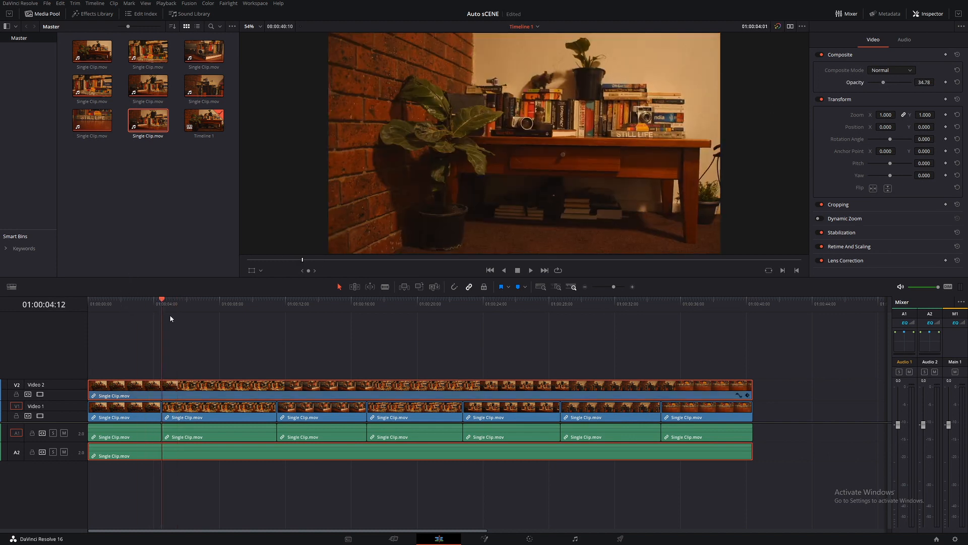
Check a cut partway through against V2, then view Timeline 1 on the Color page.
click(399, 304)
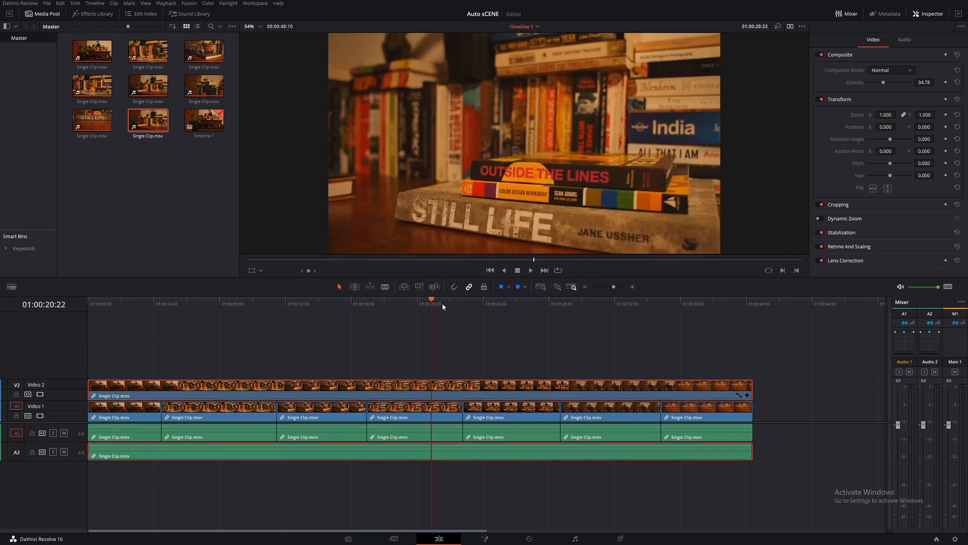
click(528, 538)
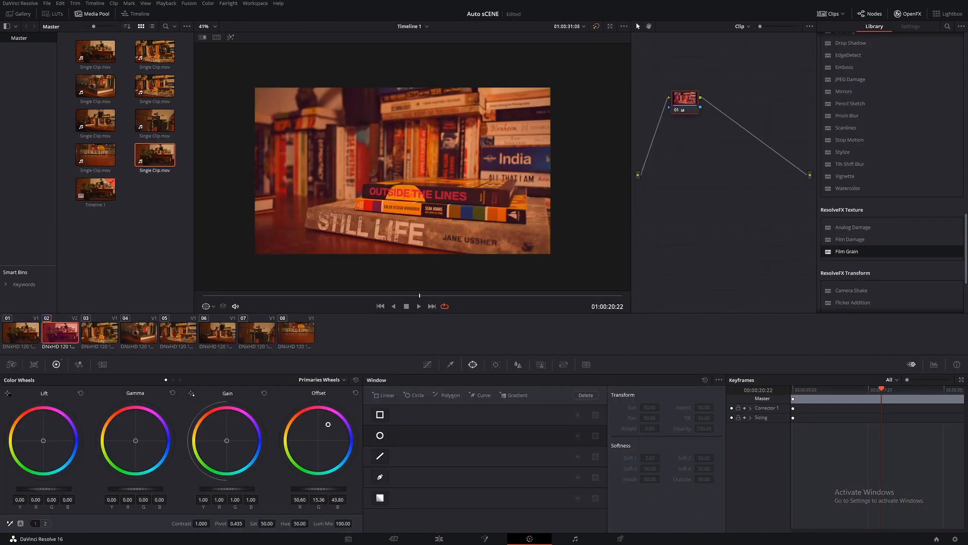
Return to the Edit page with the reference clip at 100% opacity, playhead 01:00:21:11.
click(439, 539)
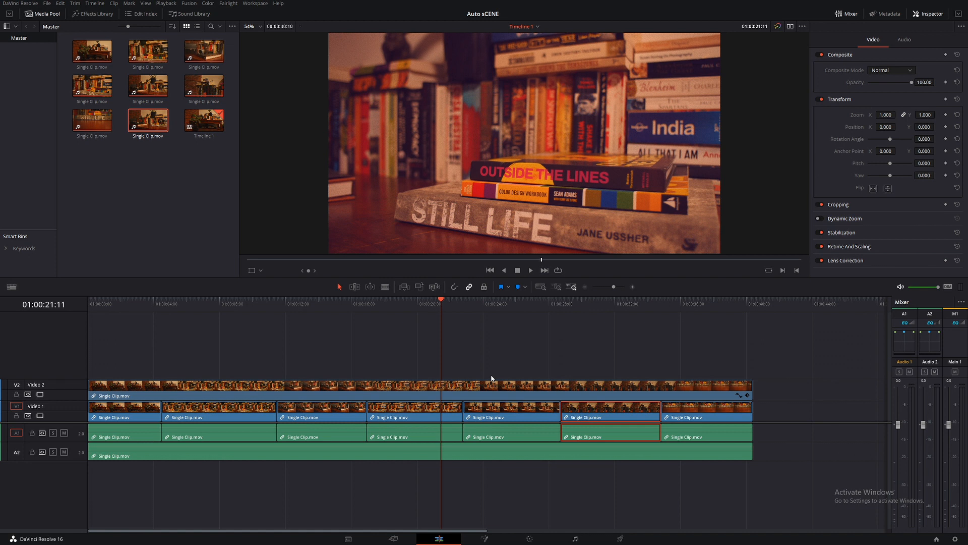
mouse_move(501, 329)
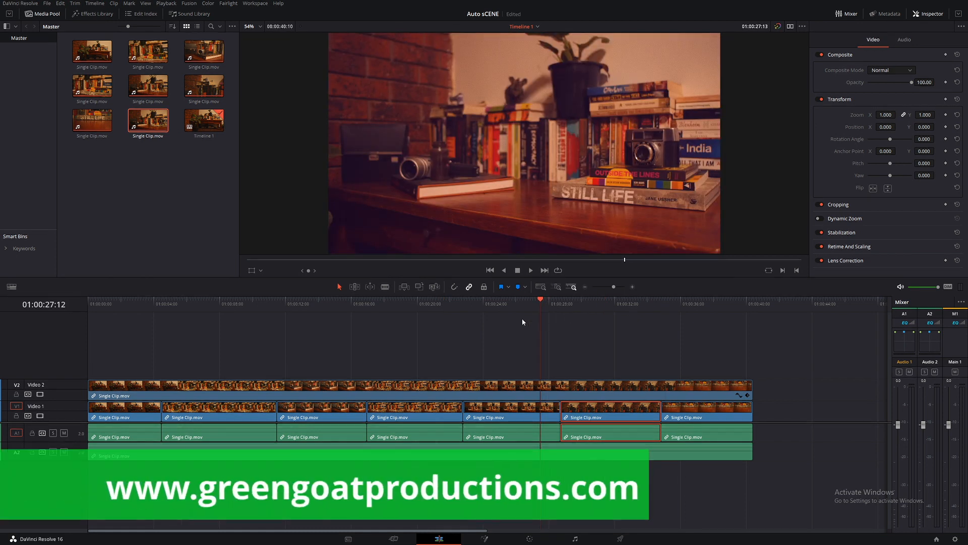
click(517, 303)
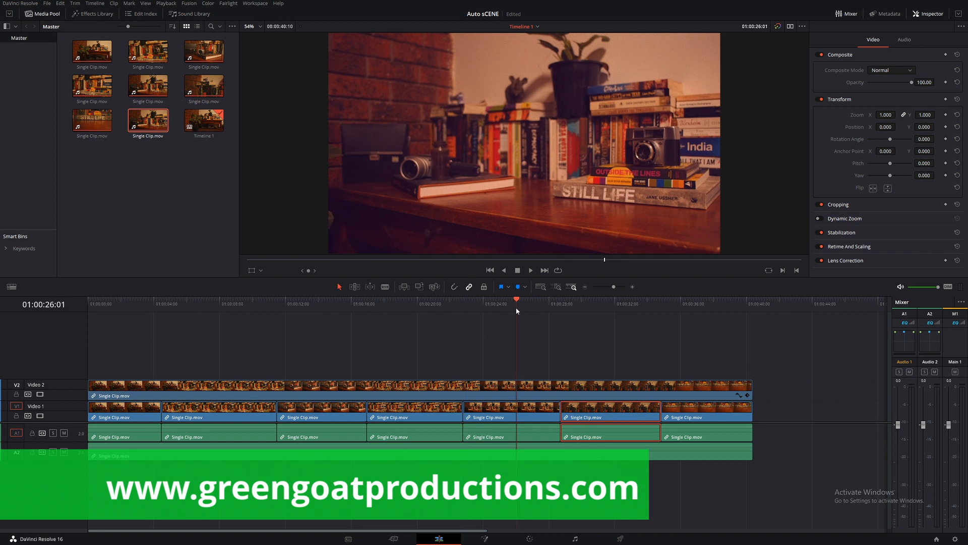